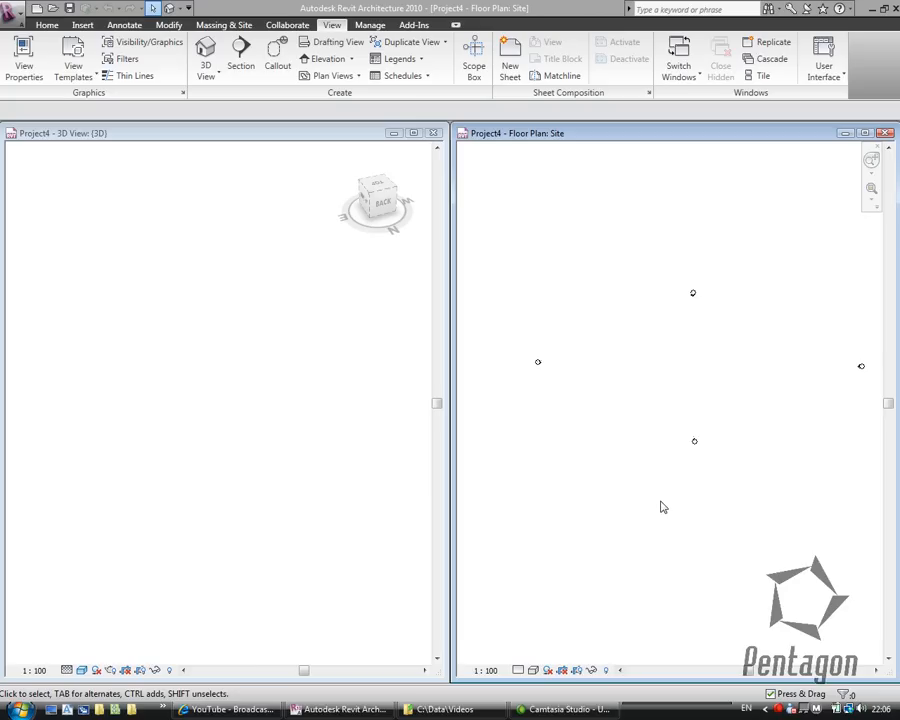
mouse_move(48, 286)
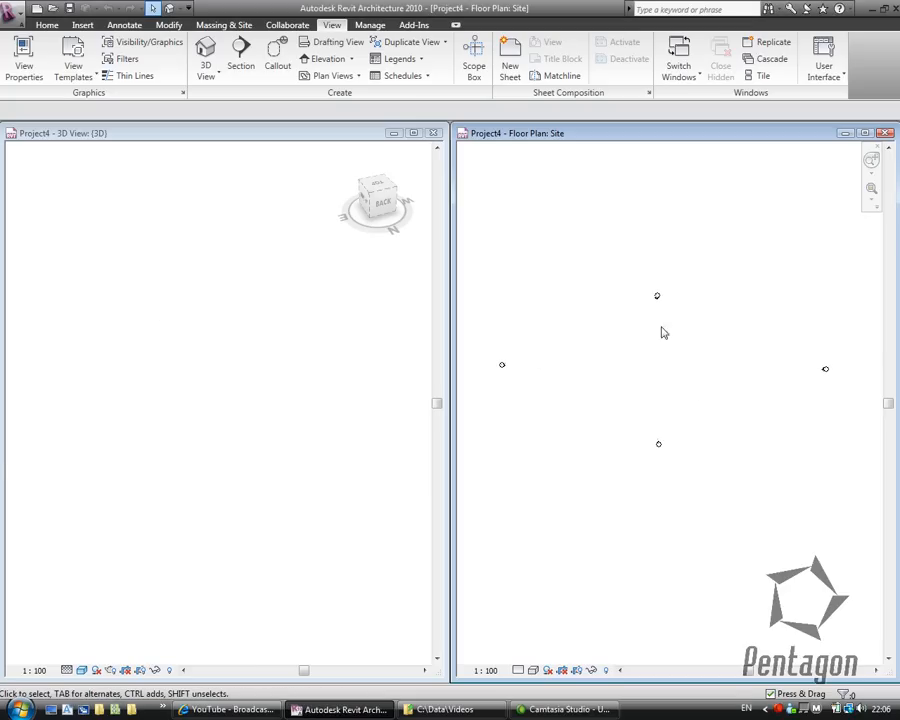
mouse_move(296, 190)
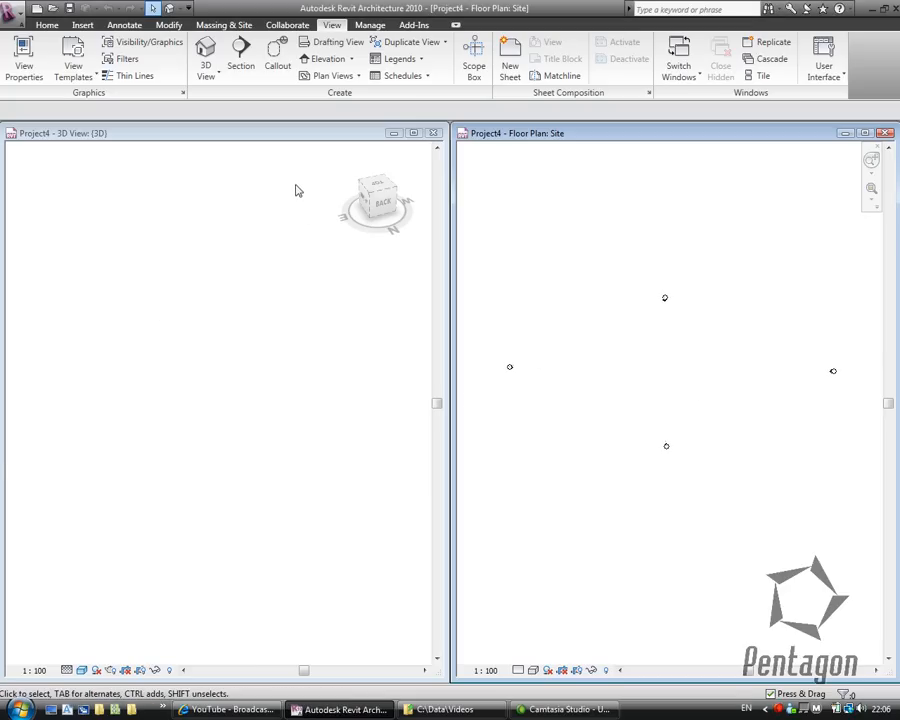
mouse_move(684, 392)
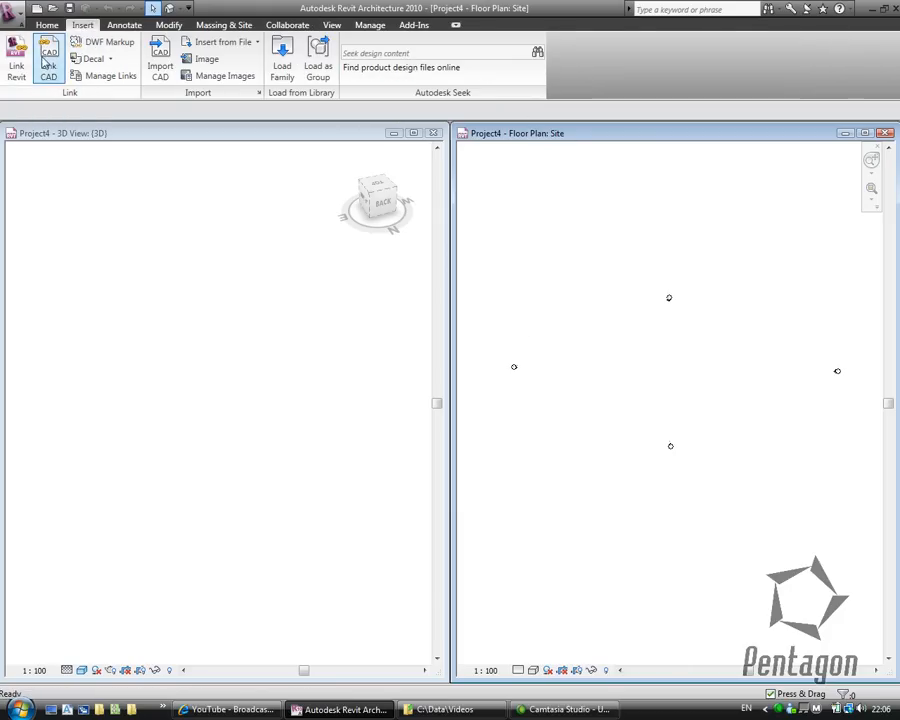
- Link topsurface_site.dwg with its import units set via Link CAD
click(48, 60)
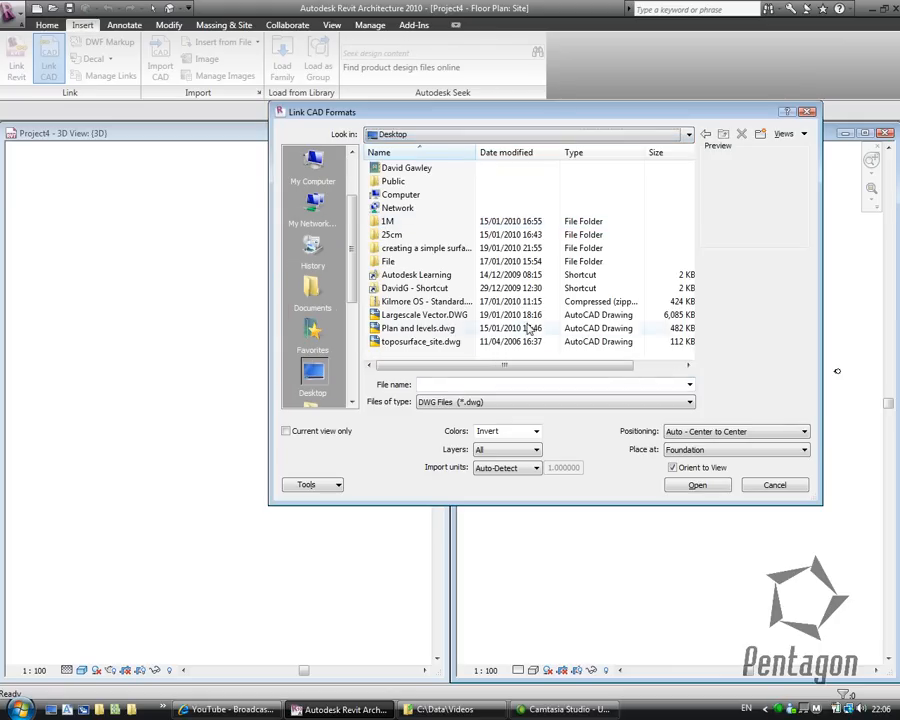
click(420, 340)
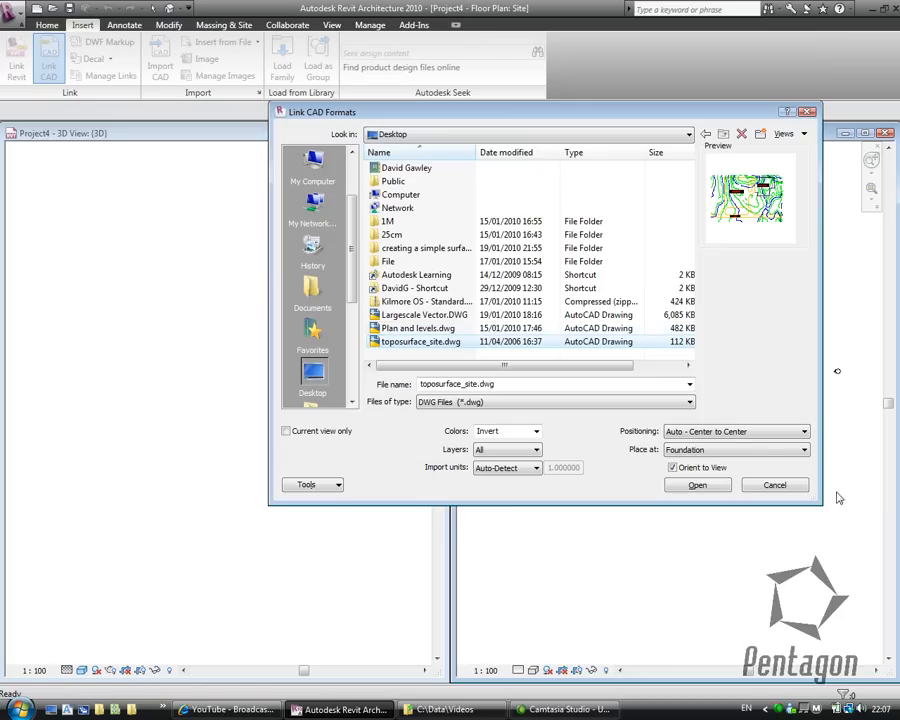
mouse_move(690, 468)
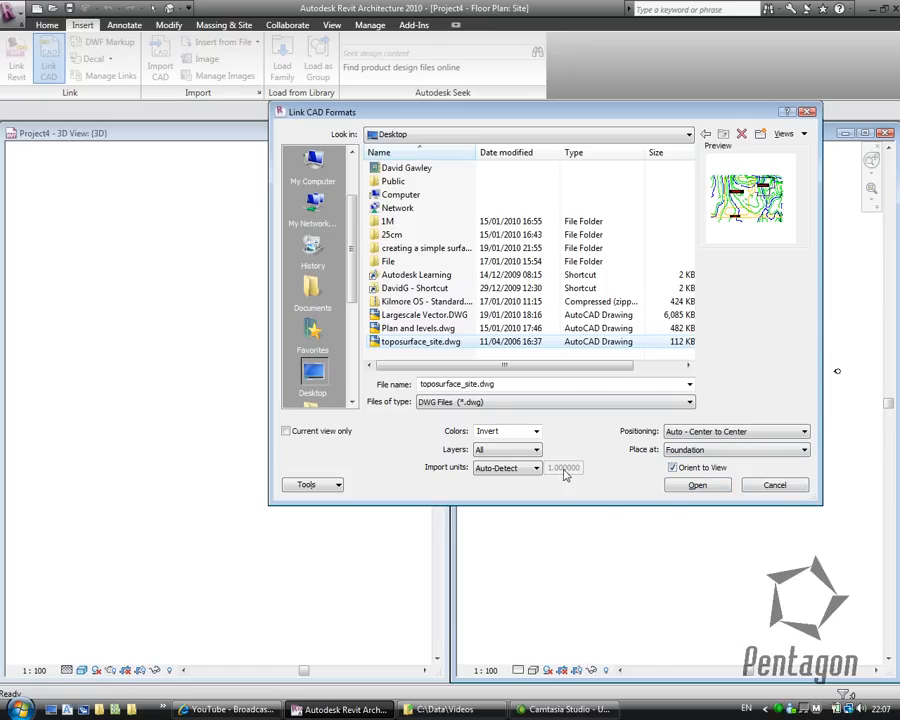
click(536, 432)
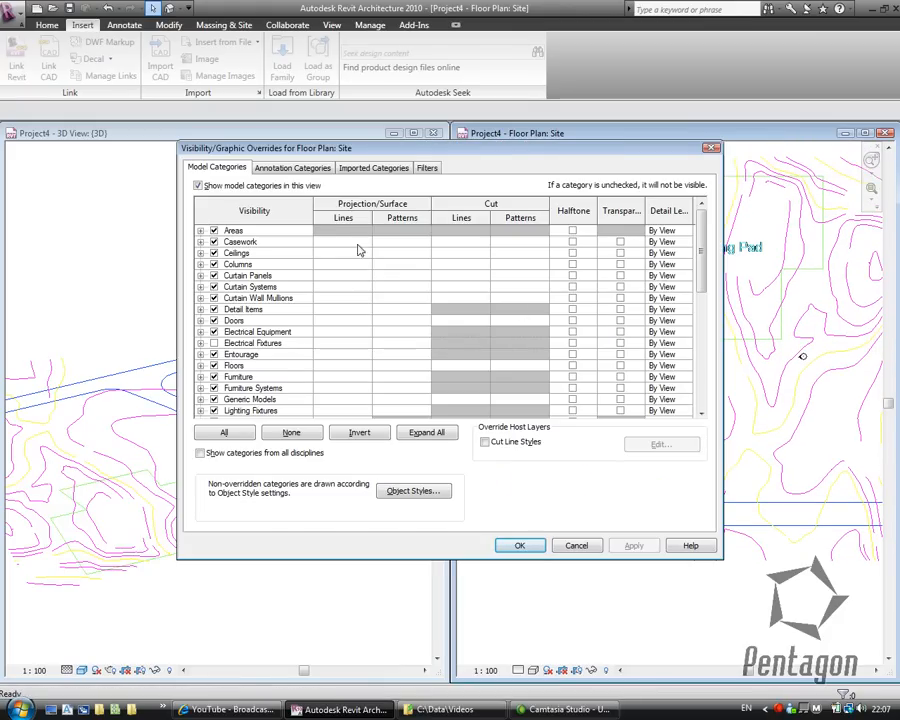
- Under Imported Categories, override the C_CNTR layer's lines to black
click(374, 168)
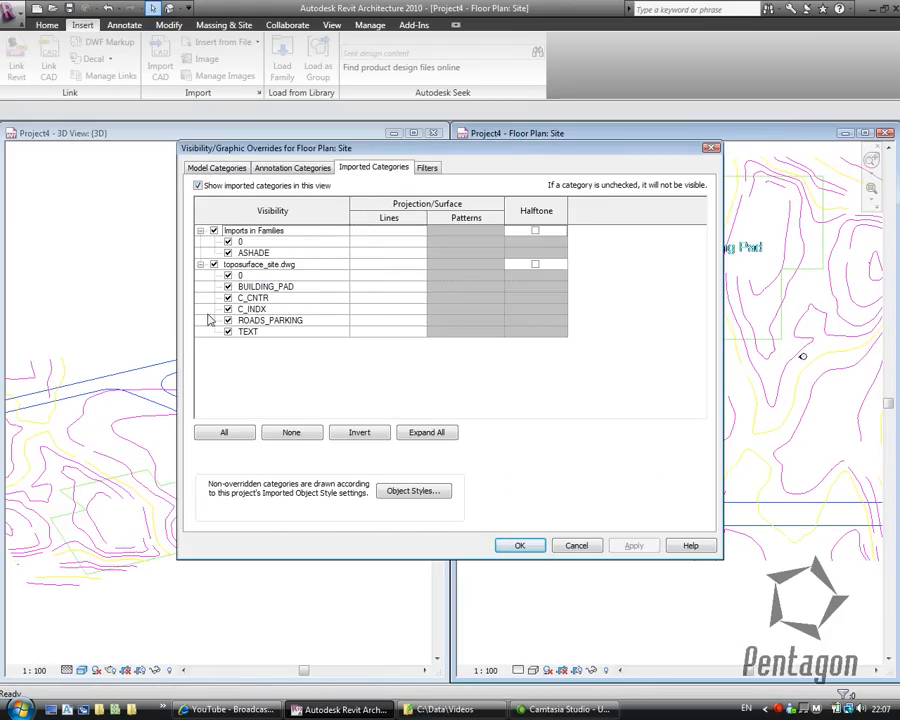
click(252, 296)
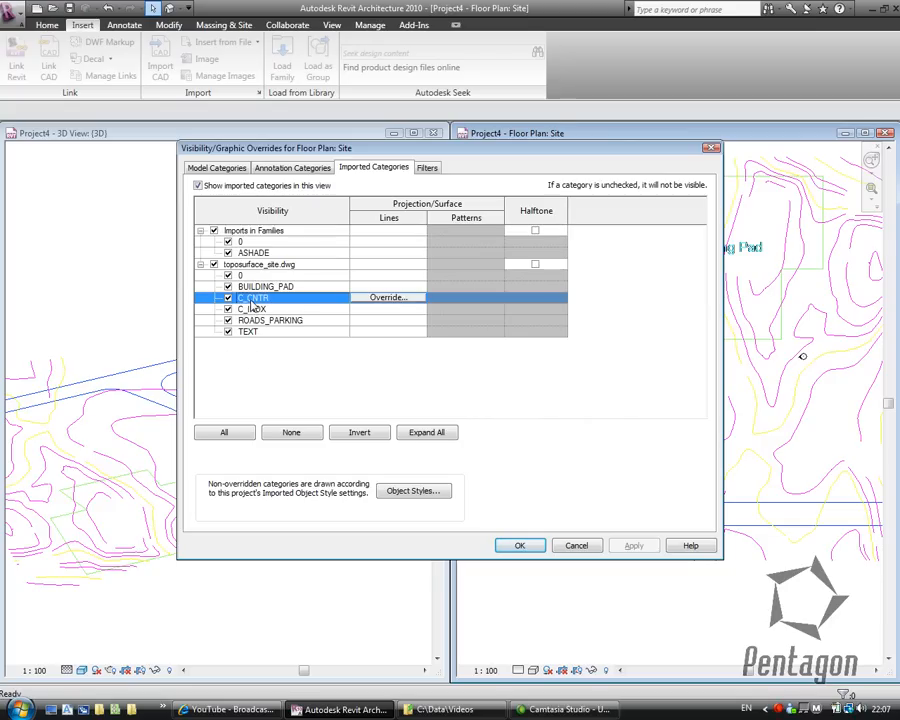
click(388, 296)
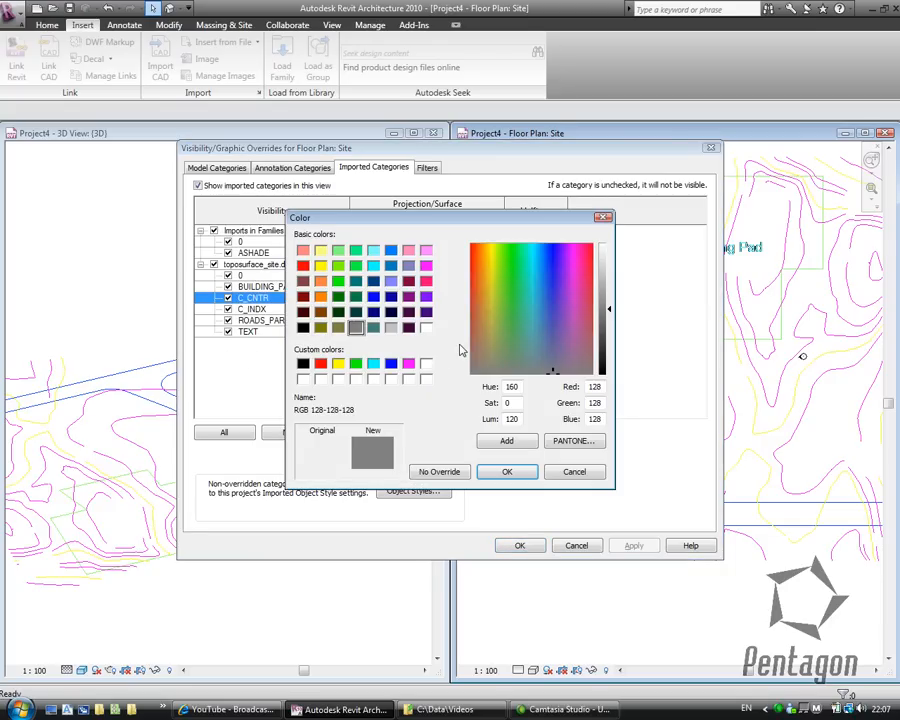
click(302, 364)
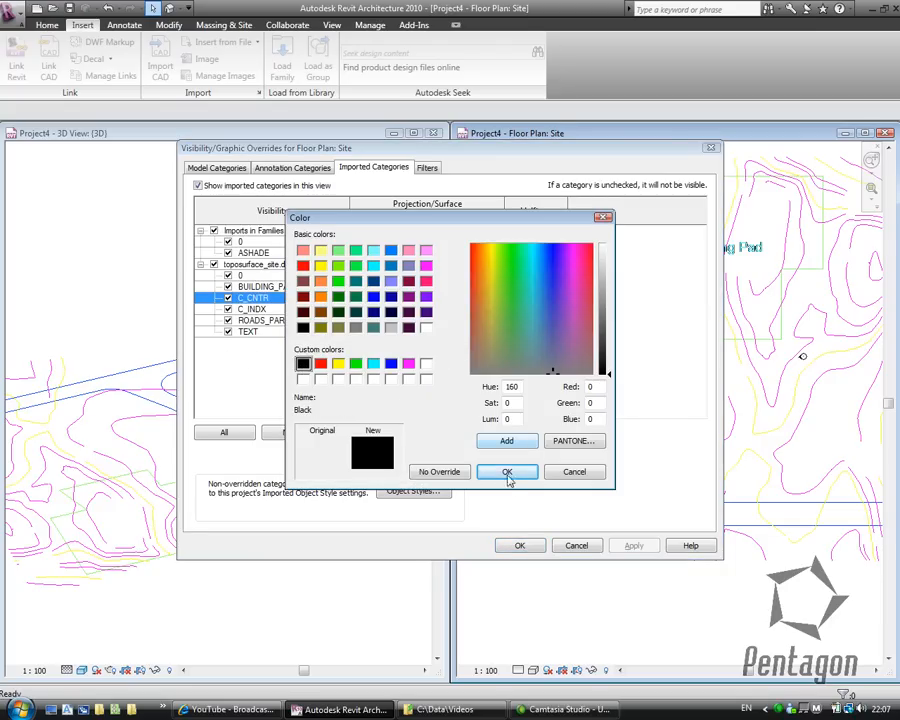
click(506, 472)
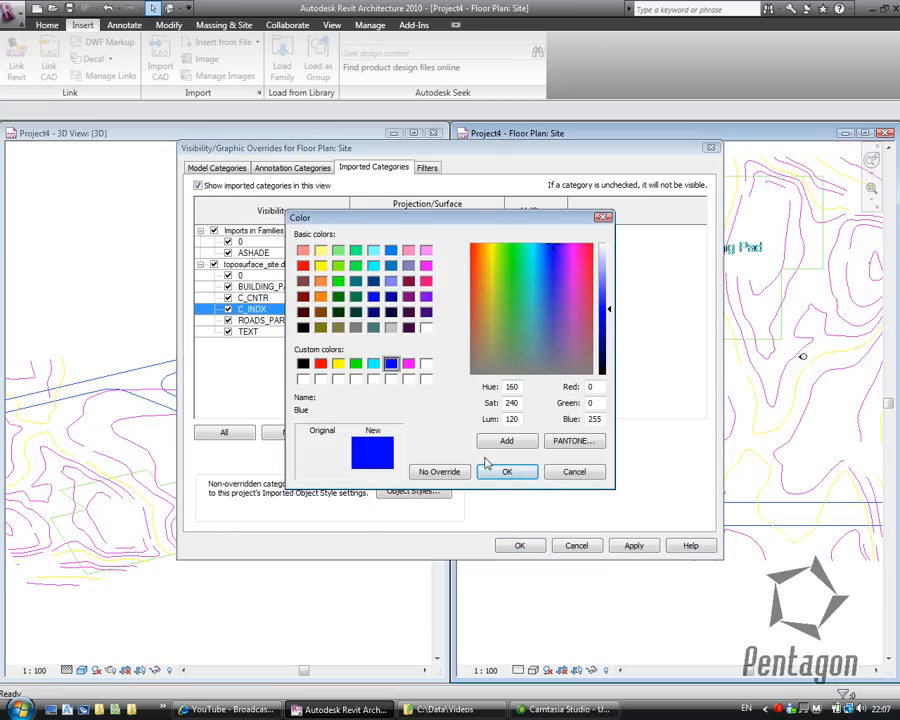
- Override the C_INDX layer's lines to blue and apply the overrides to the site plan
click(508, 472)
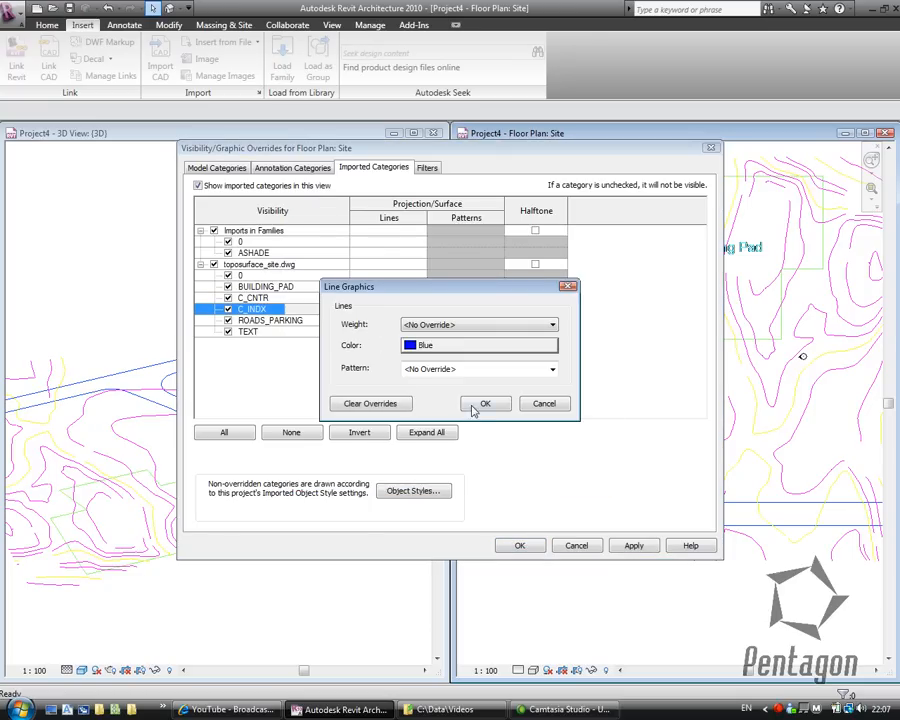
click(484, 404)
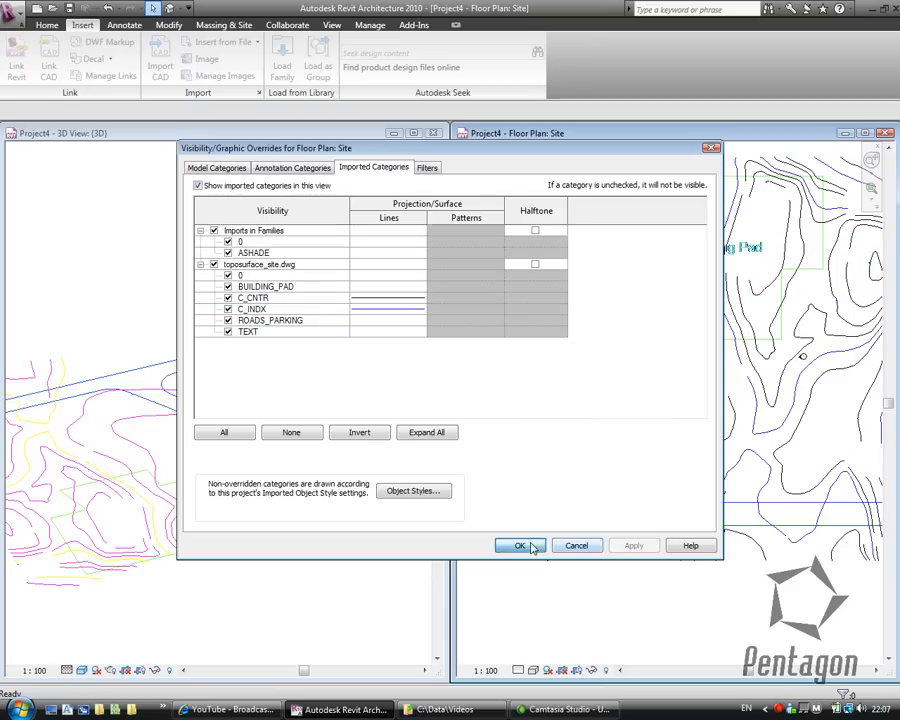
click(520, 544)
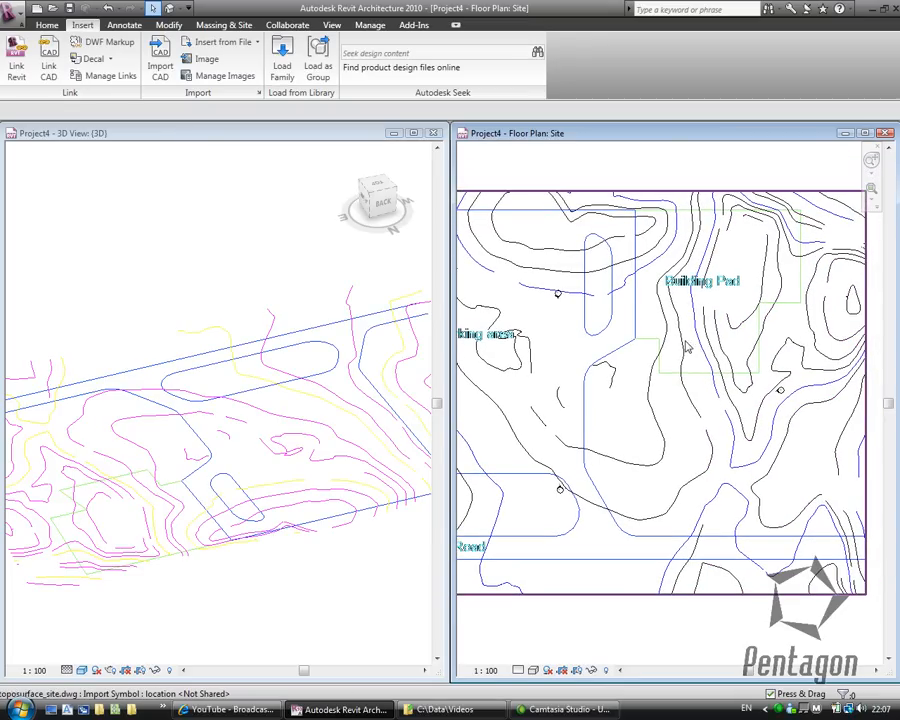
mouse_move(684, 348)
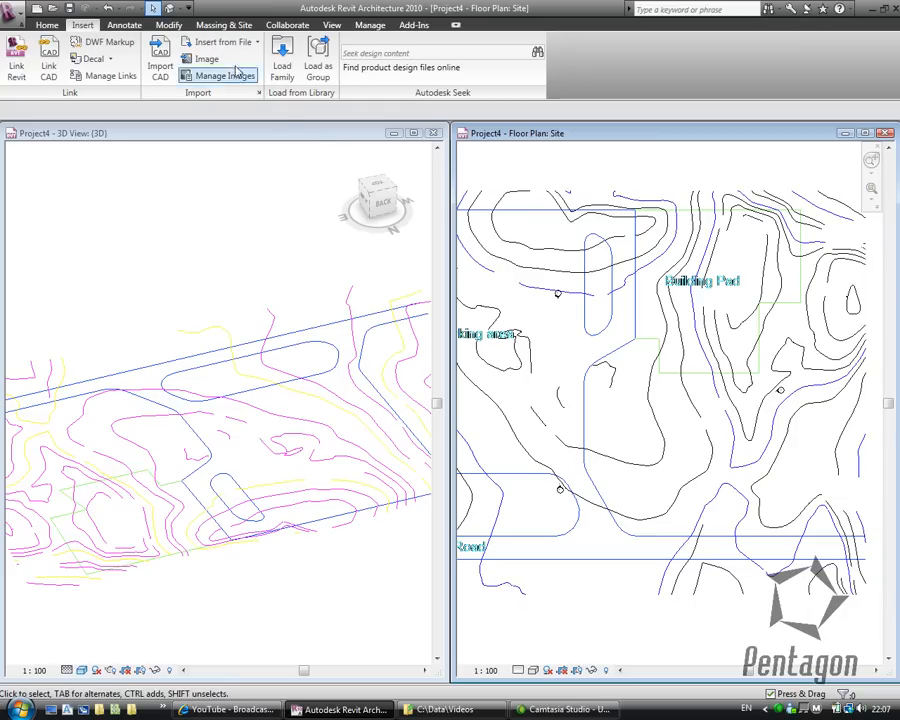
- Begin a Toposurface on Massing & Site and choose Create from Import on the linked drawing
click(224, 24)
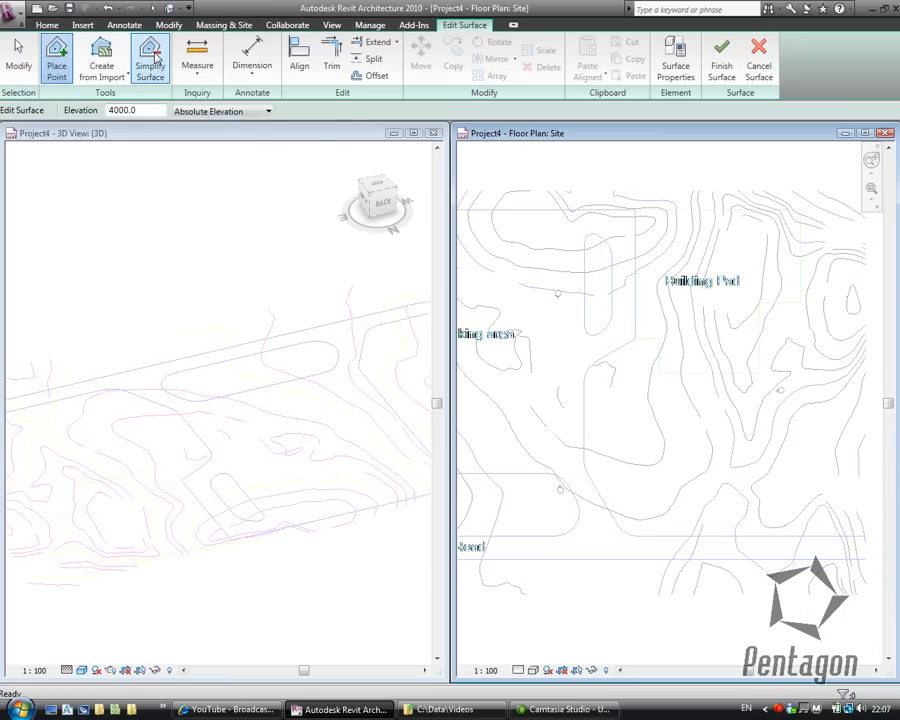
click(56, 56)
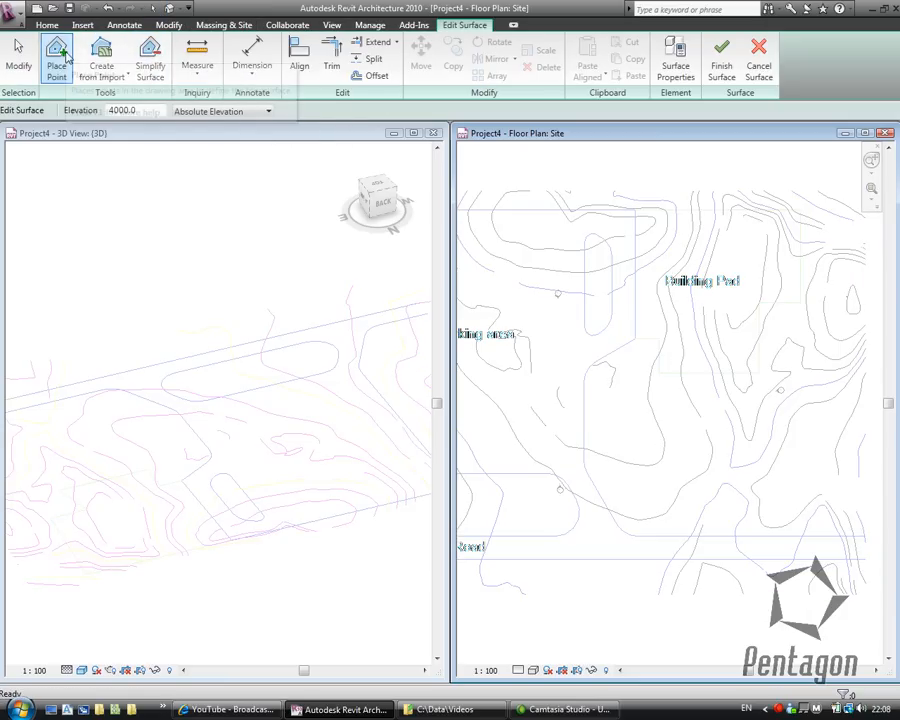
mouse_move(56, 56)
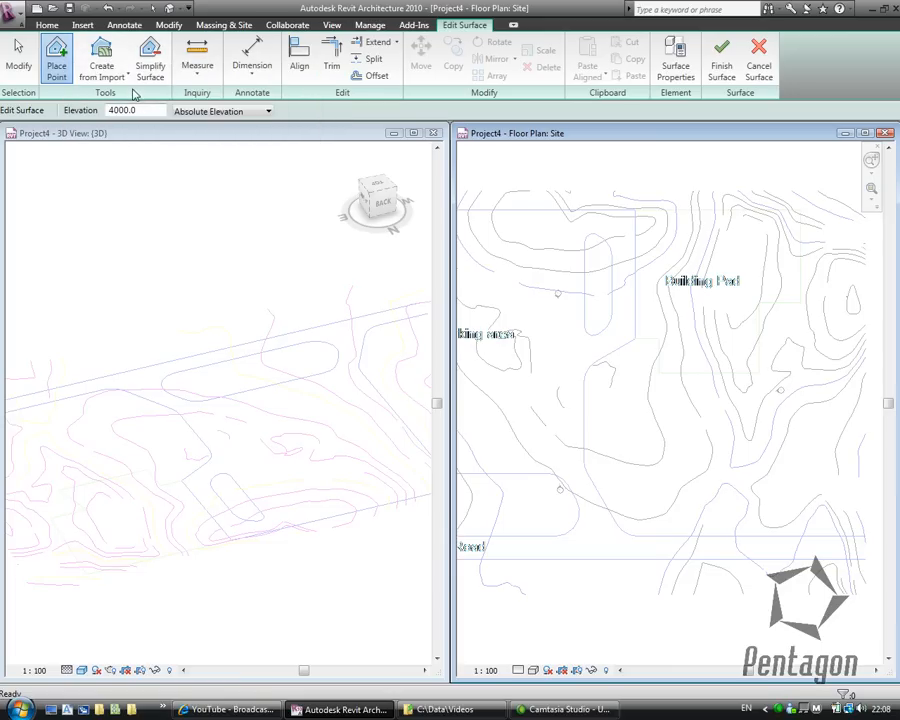
mouse_move(100, 56)
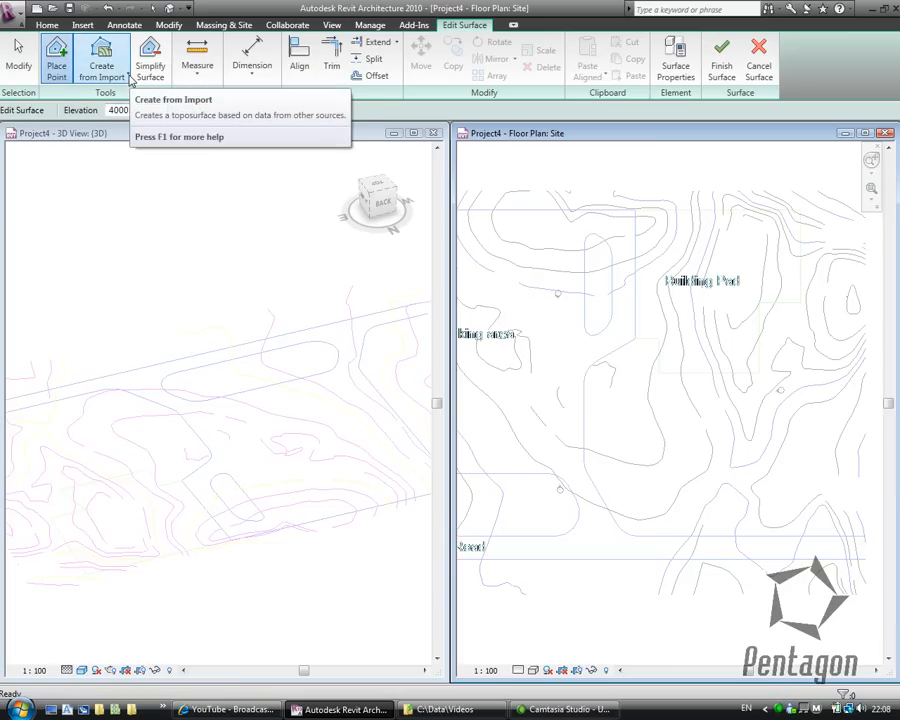
click(100, 66)
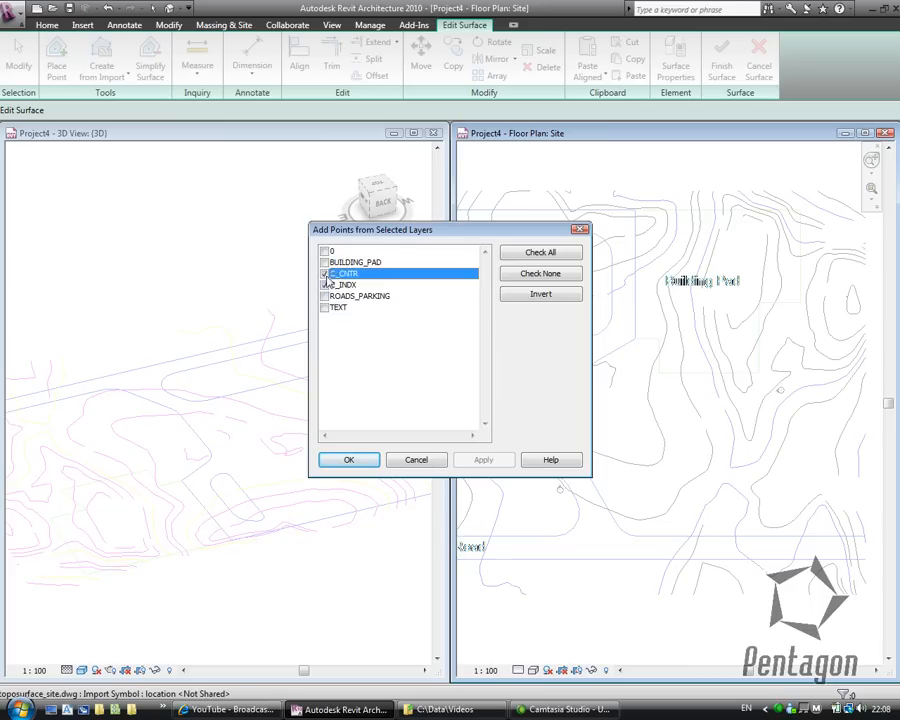
- Add surface points from the C_CNTR and C_INDX contour layers
click(324, 274)
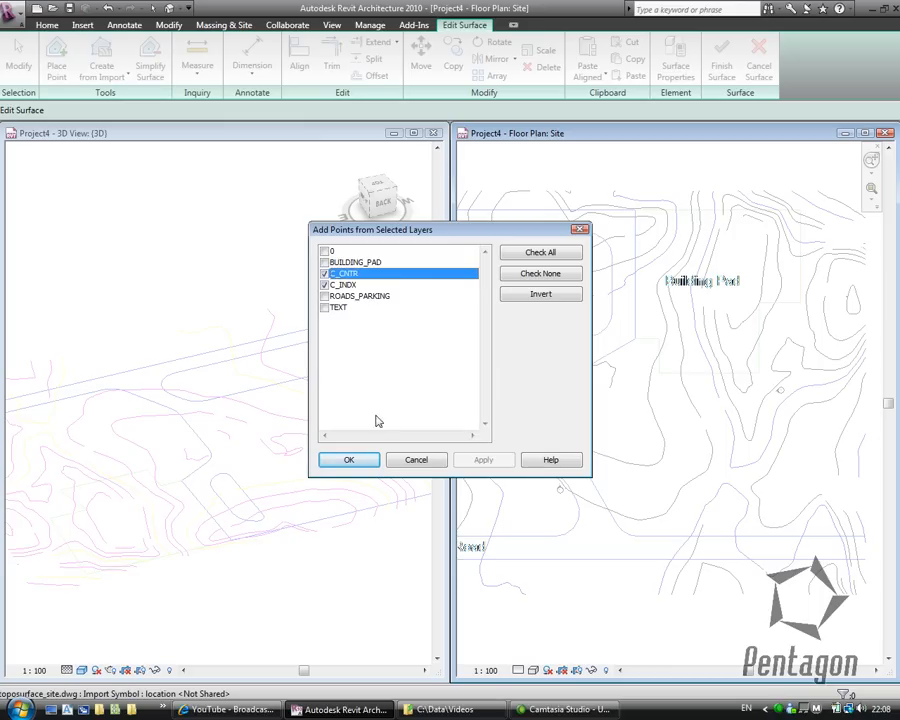
click(348, 458)
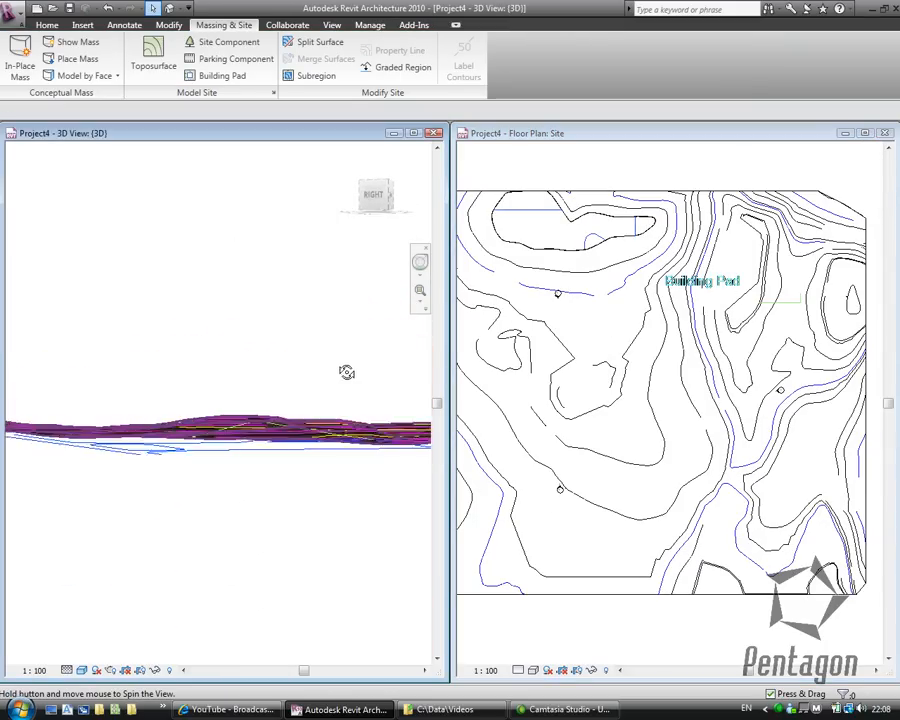
- Orbit the 3D view to inspect the finished terrain surface from above
drag(346, 372, 224, 444)
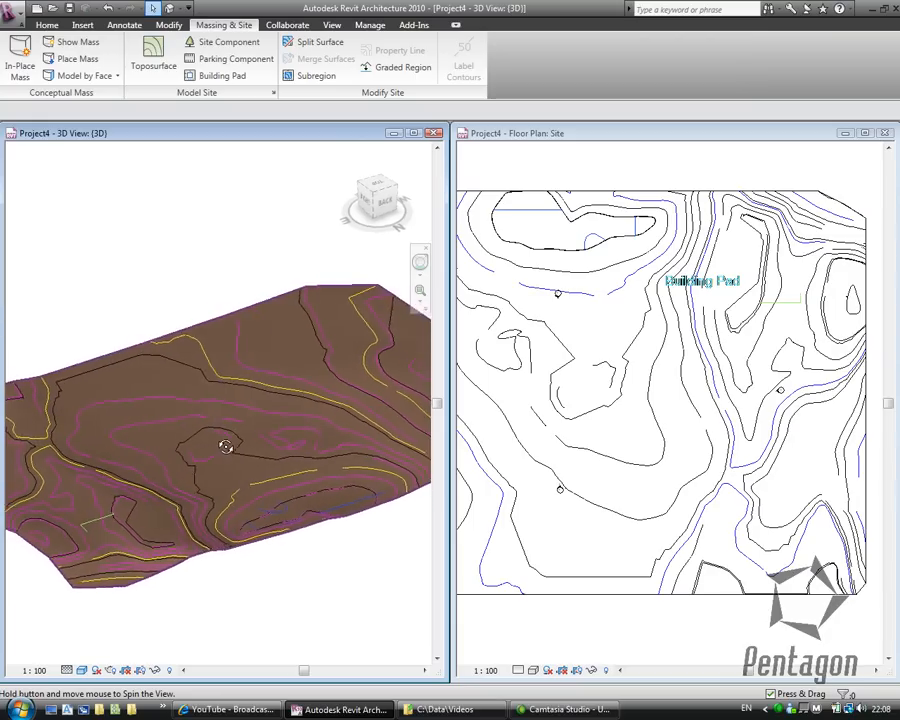
drag(224, 444, 392, 418)
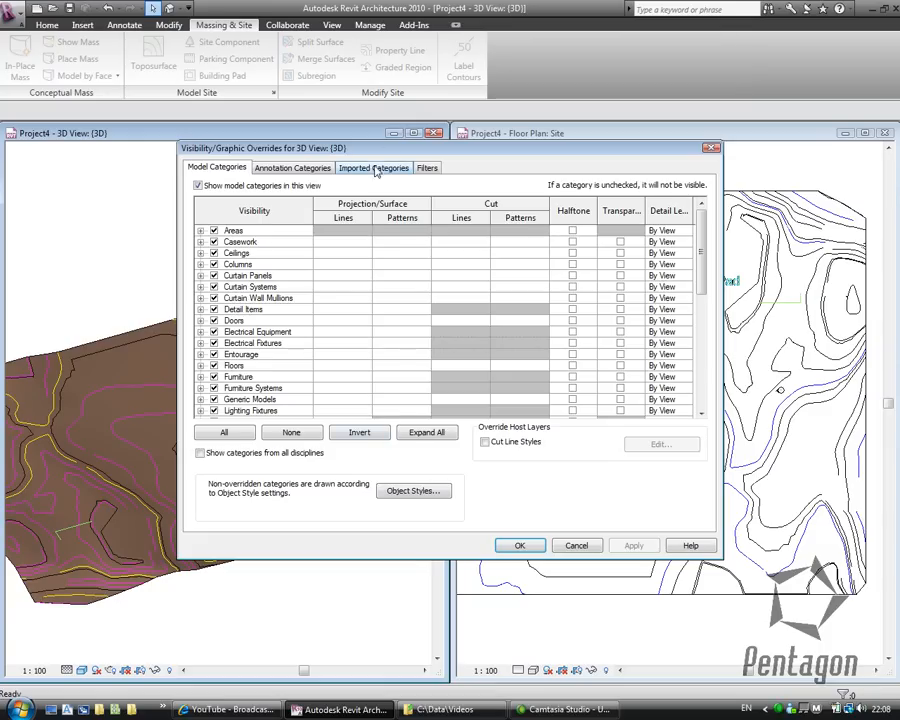
- Hide the linked drawing's layers in the 3D view and focus the site plan on the Building Pad
click(374, 168)
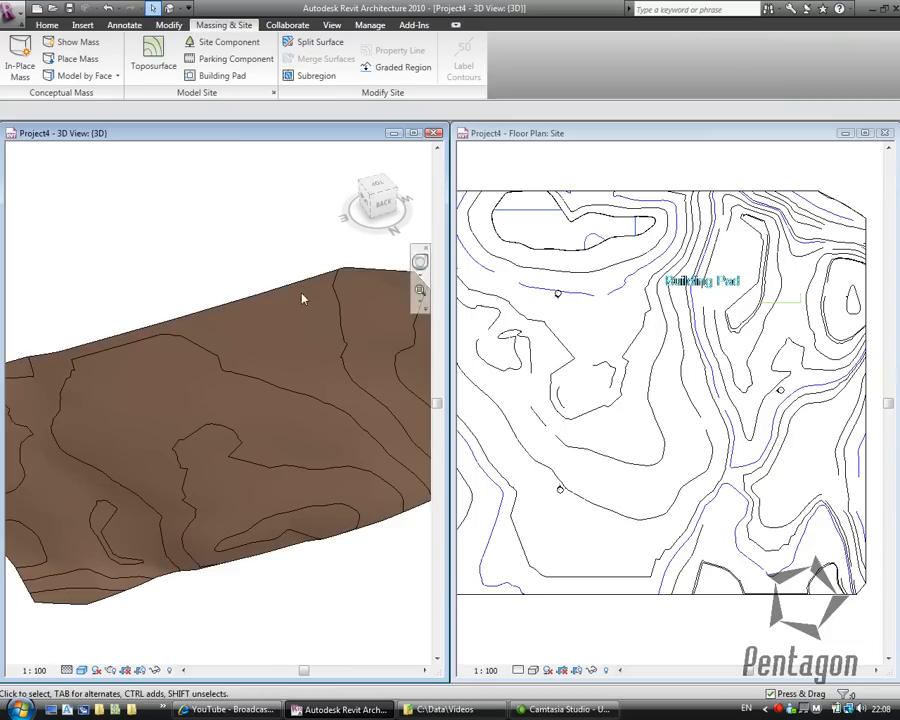
click(672, 356)
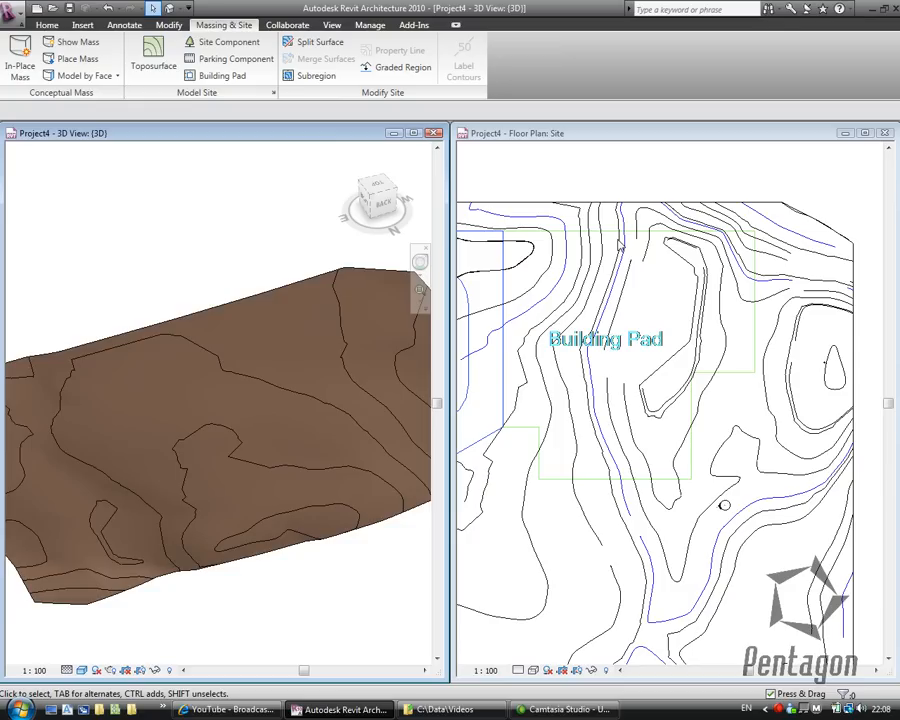
mouse_move(352, 120)
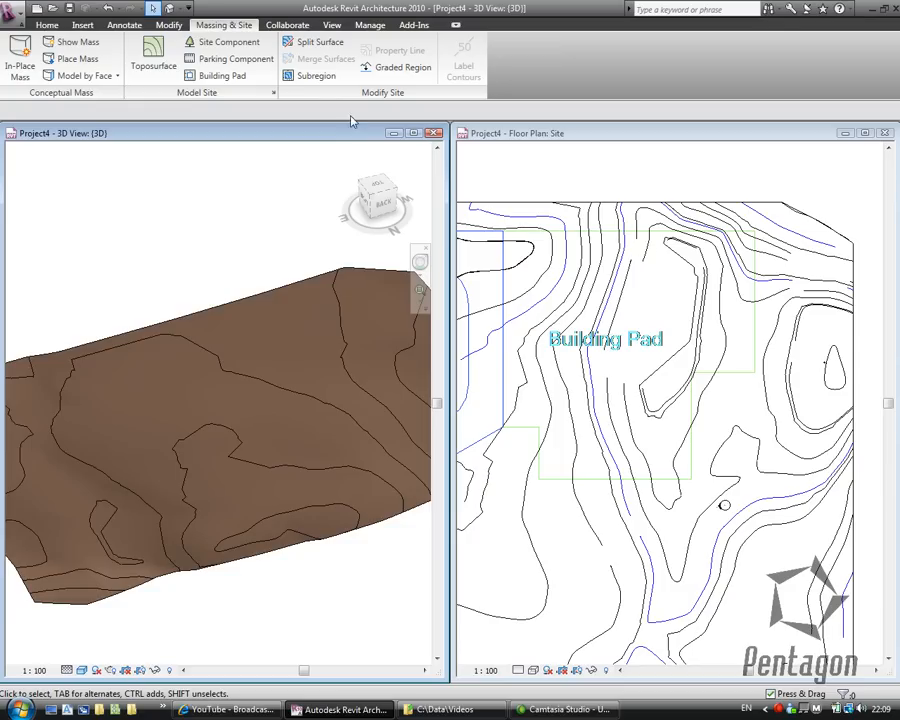
- Split the toposurface using Pick Lines on the Building Pad outline
click(318, 40)
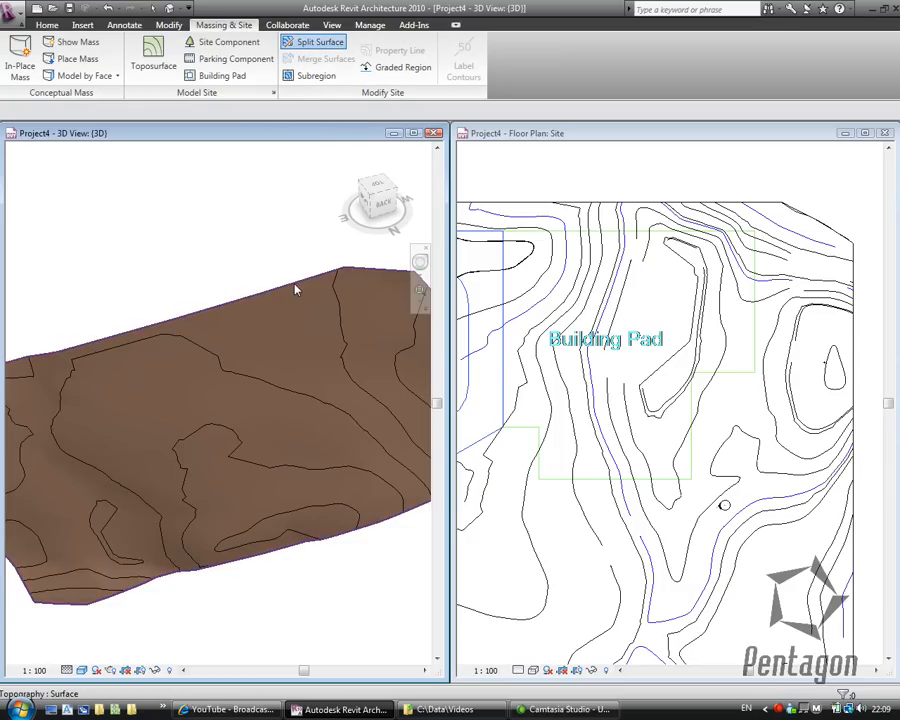
click(316, 40)
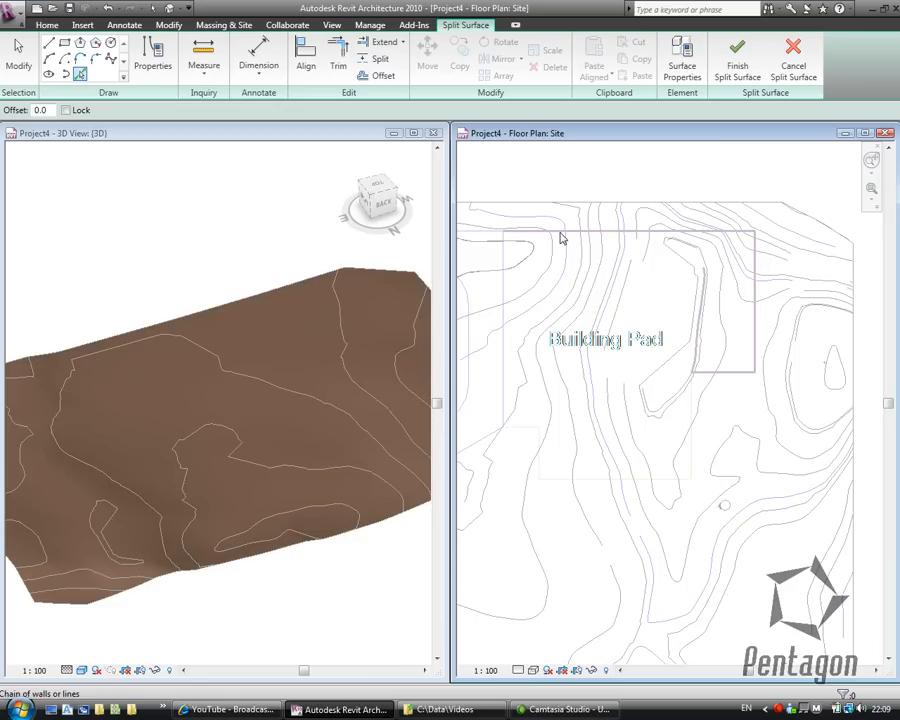
mouse_move(560, 236)
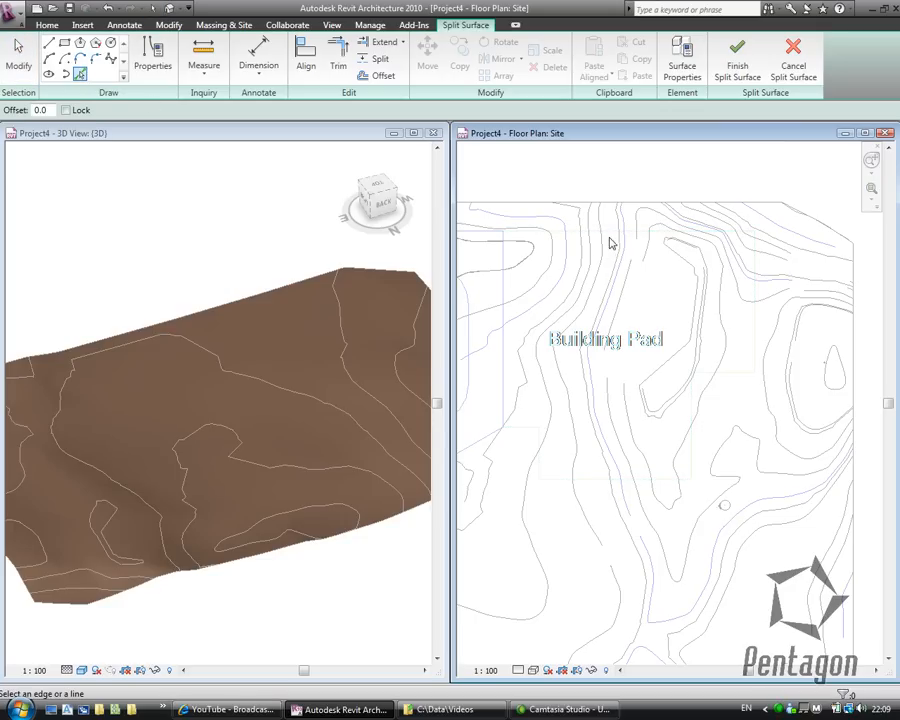
click(656, 232)
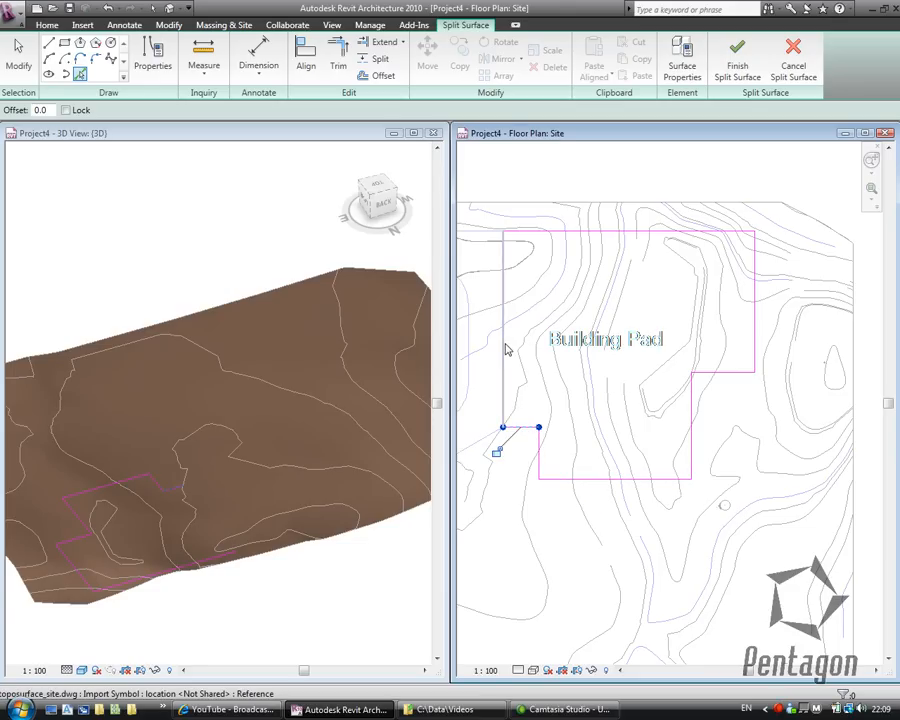
click(736, 52)
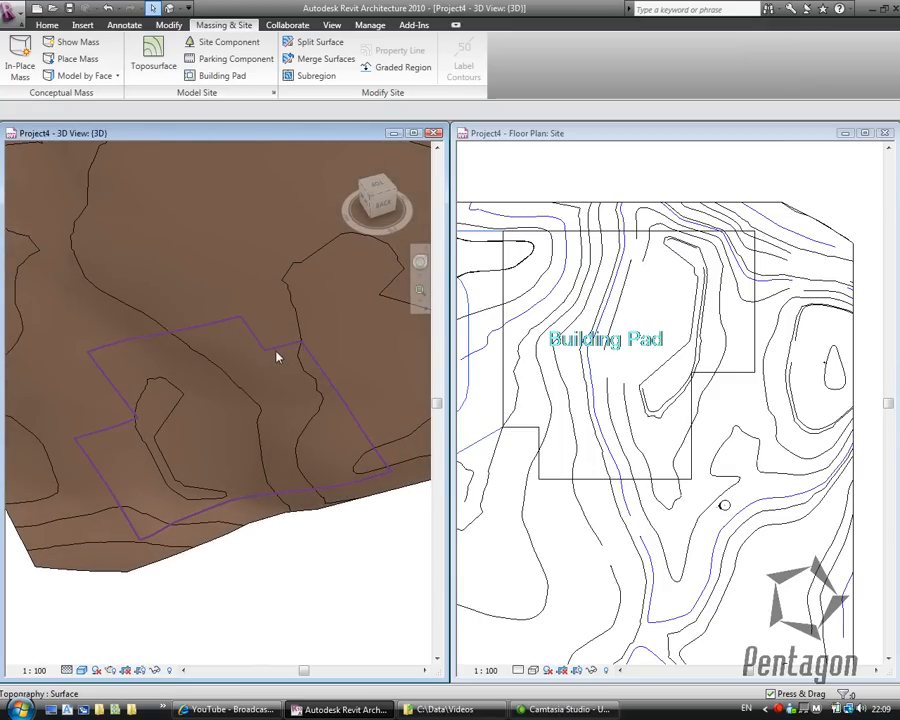
- Edit the split pad surface, enter the point elevation, finish it and orbit to inspect the pad
click(278, 358)
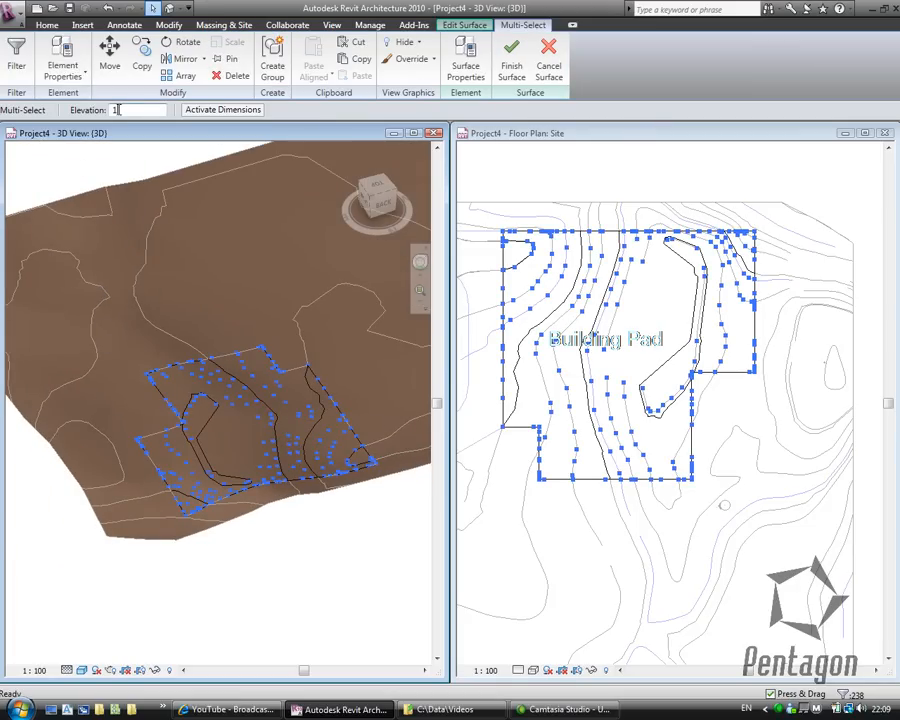
text(1.50)
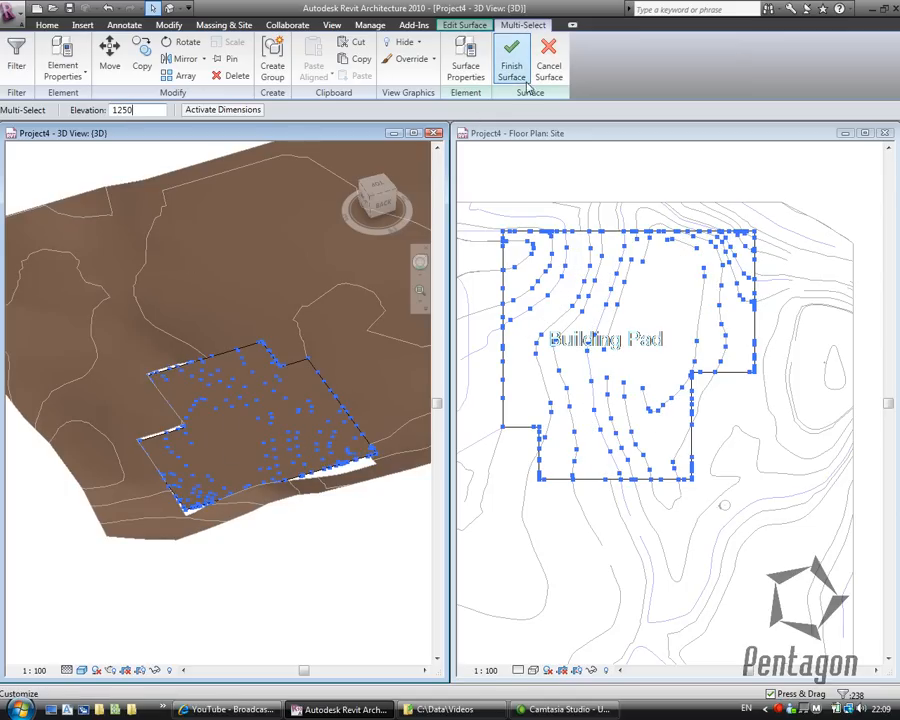
click(512, 58)
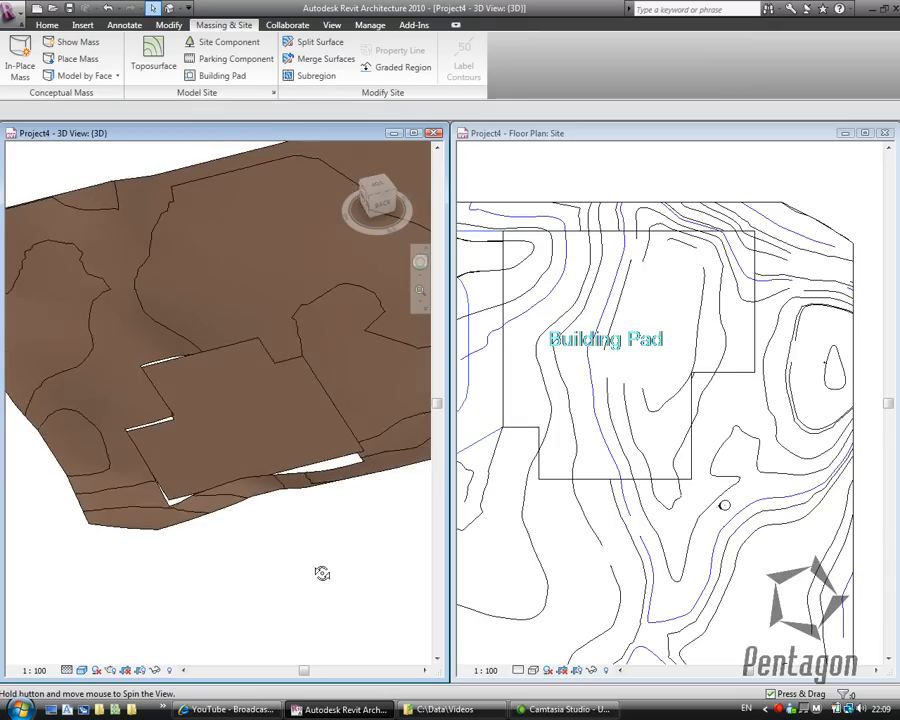
drag(324, 572, 368, 552)
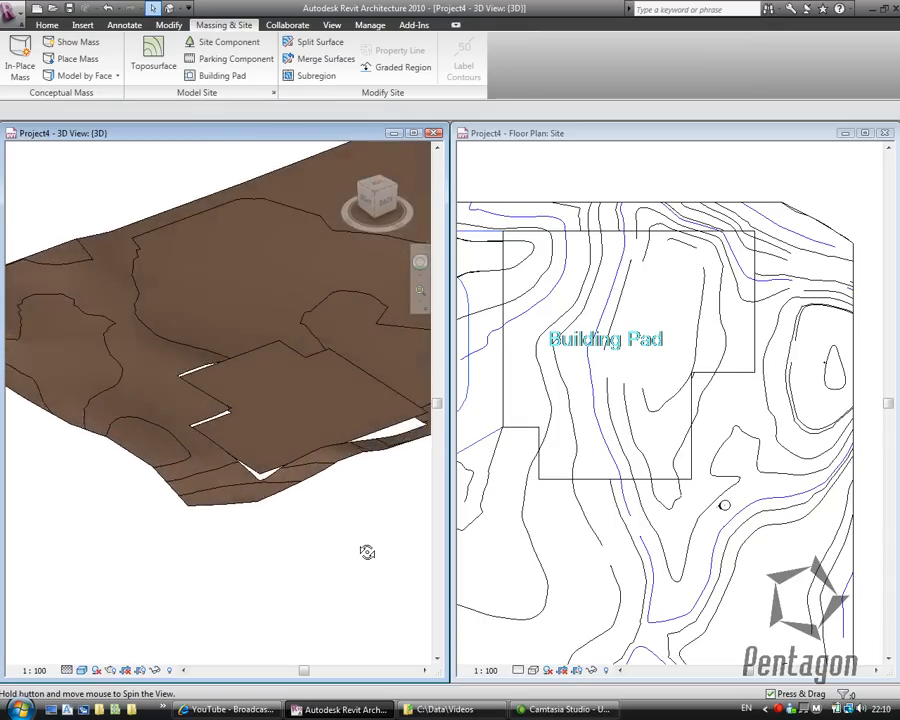
drag(368, 552, 150, 344)
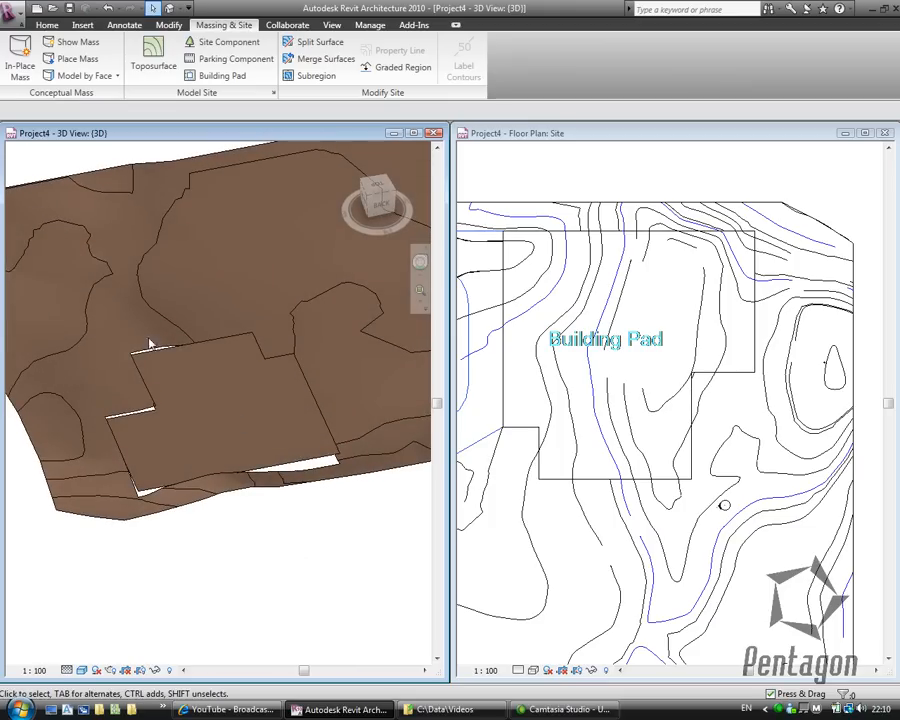
- Filter the pad's points to Boundary Point only and set their elevation to 1250
click(200, 420)
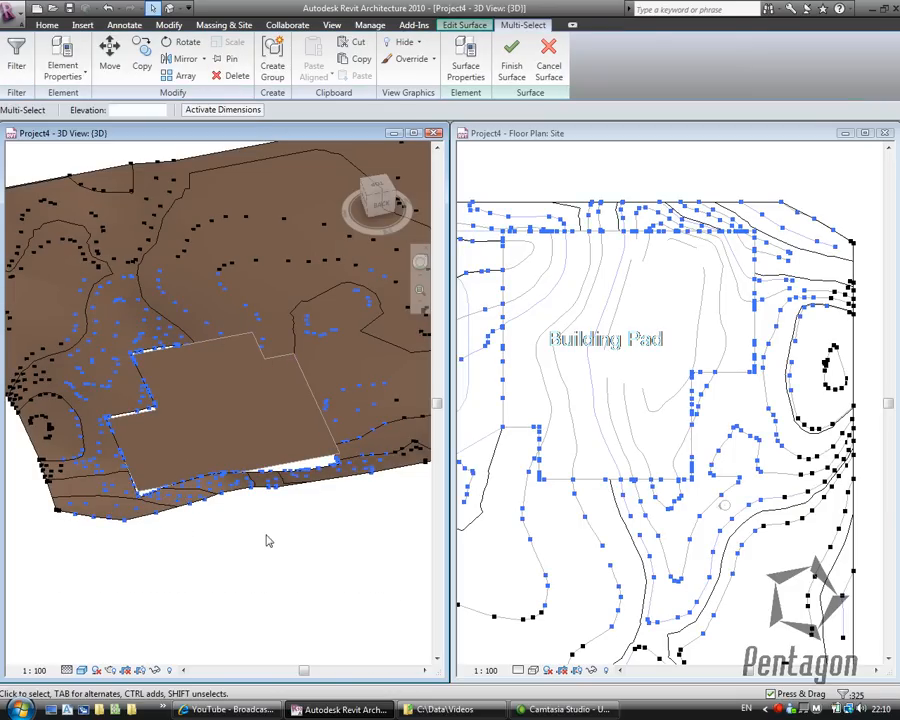
mouse_move(170, 306)
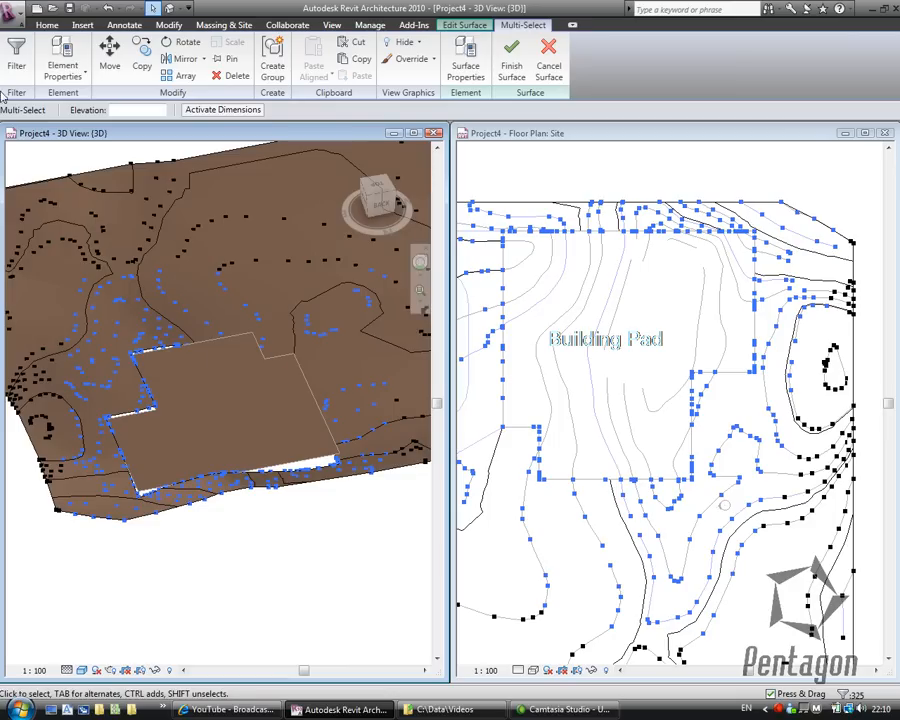
mouse_move(16, 50)
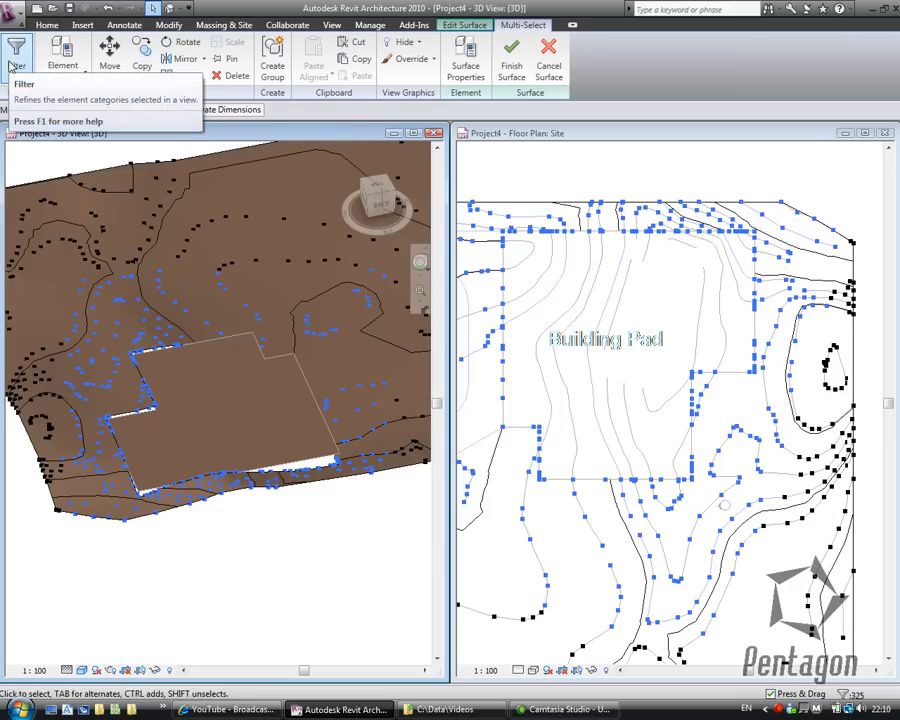
click(16, 50)
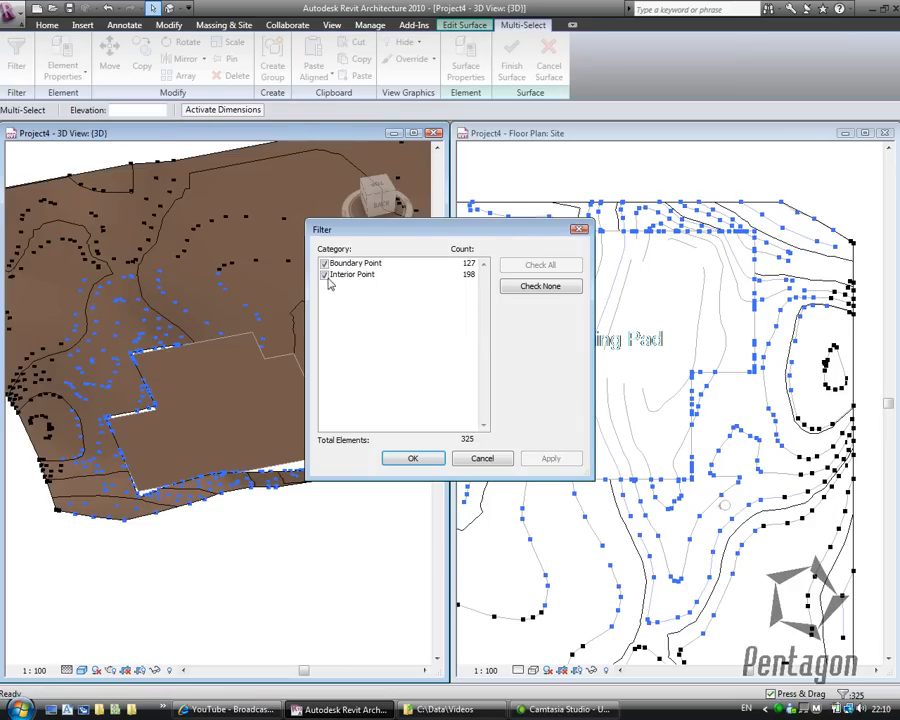
click(324, 274)
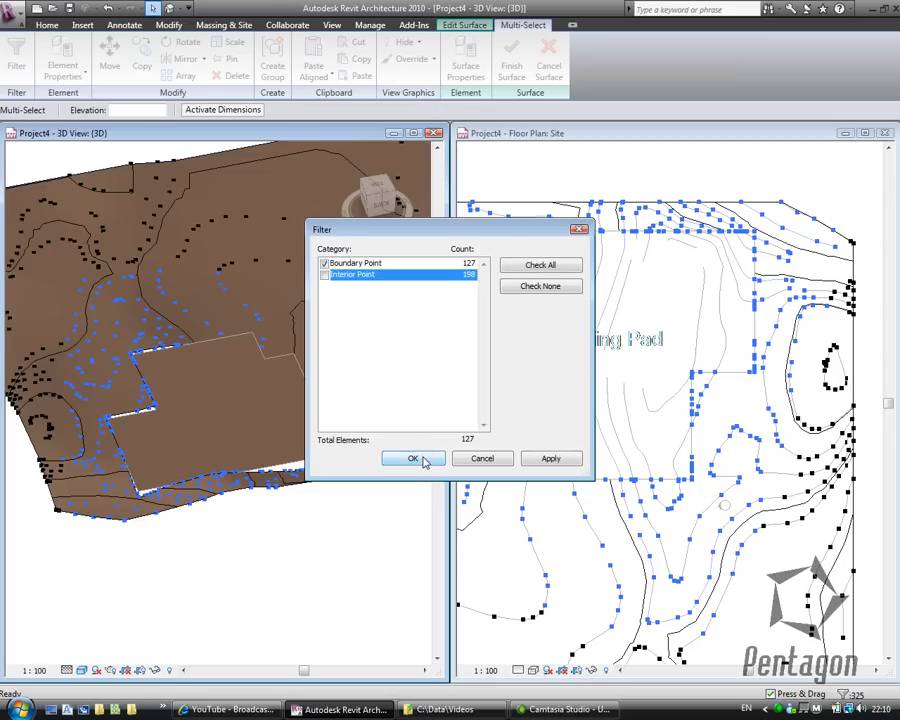
click(412, 458)
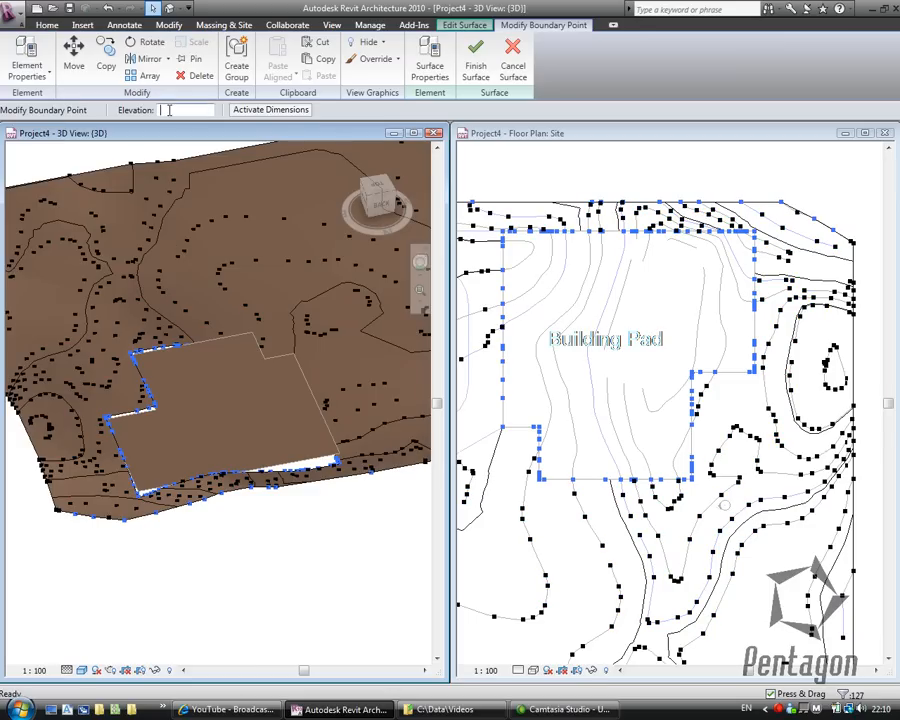
text(1250)
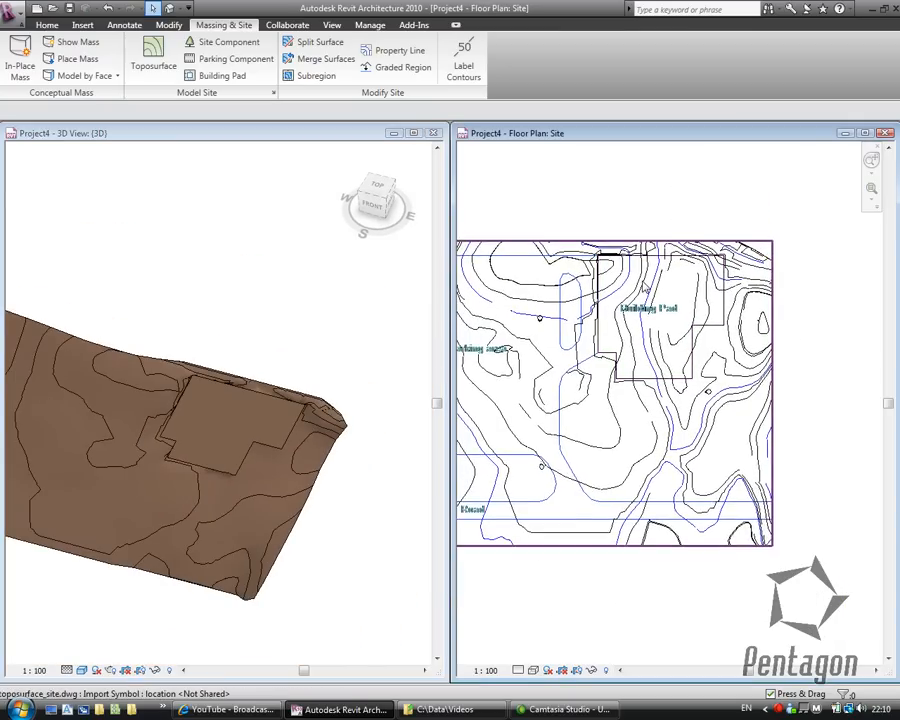
- Start a Section from the View tab to cut through the site
click(48, 24)
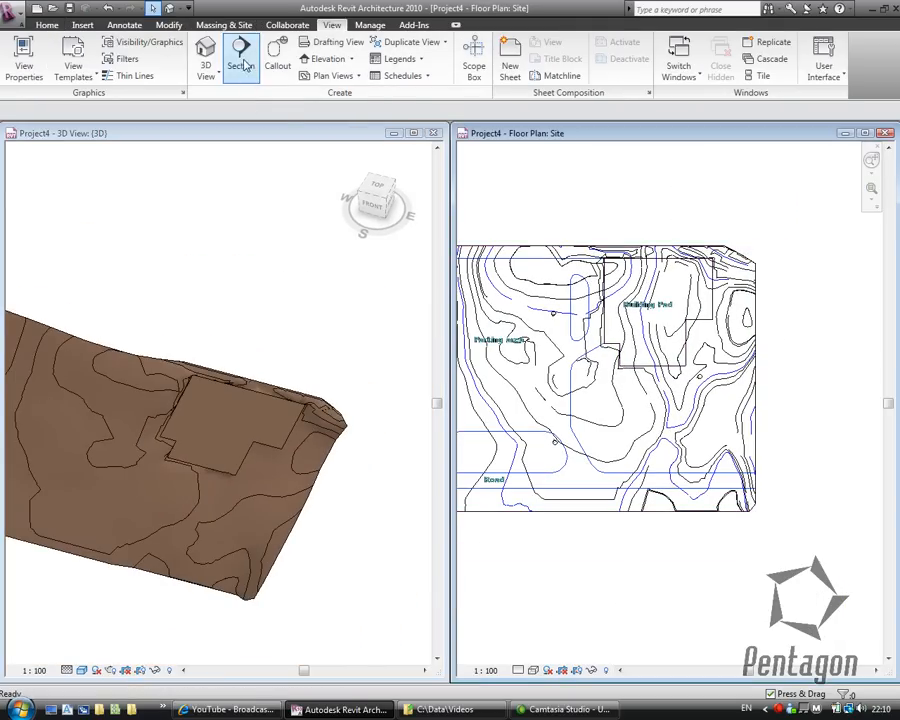
click(240, 56)
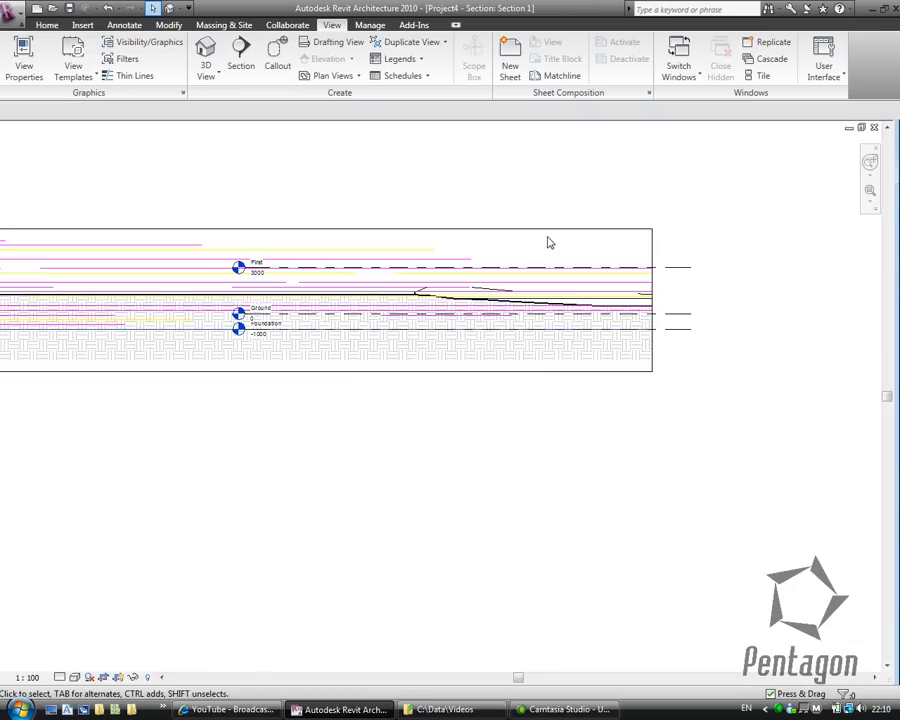
- Turn off topo_site.dwg under Imported Categories via VG, leaving only the terrain profile
click(420, 300)
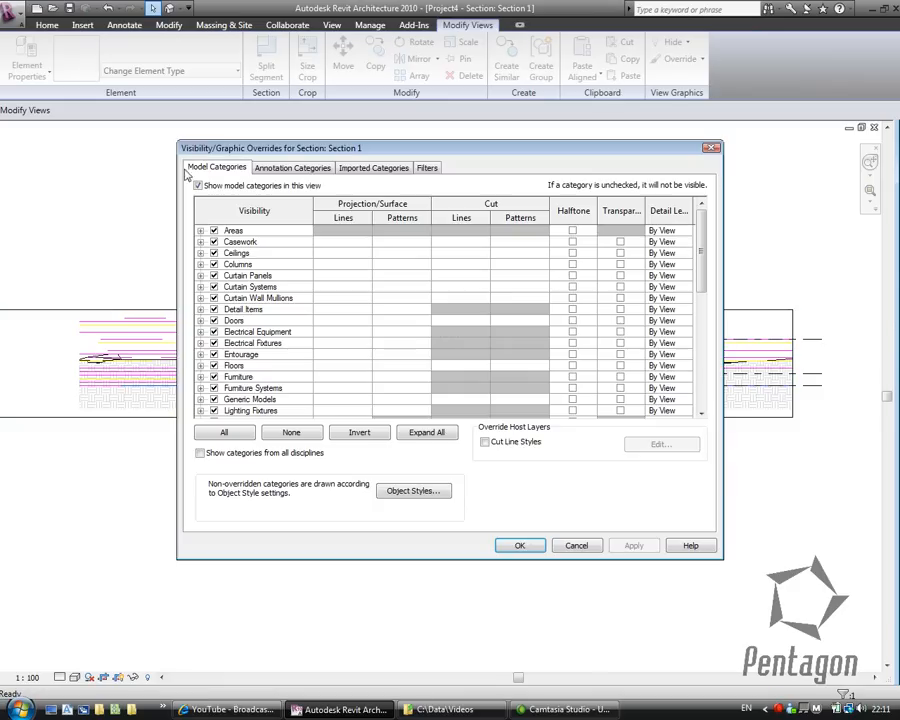
click(372, 168)
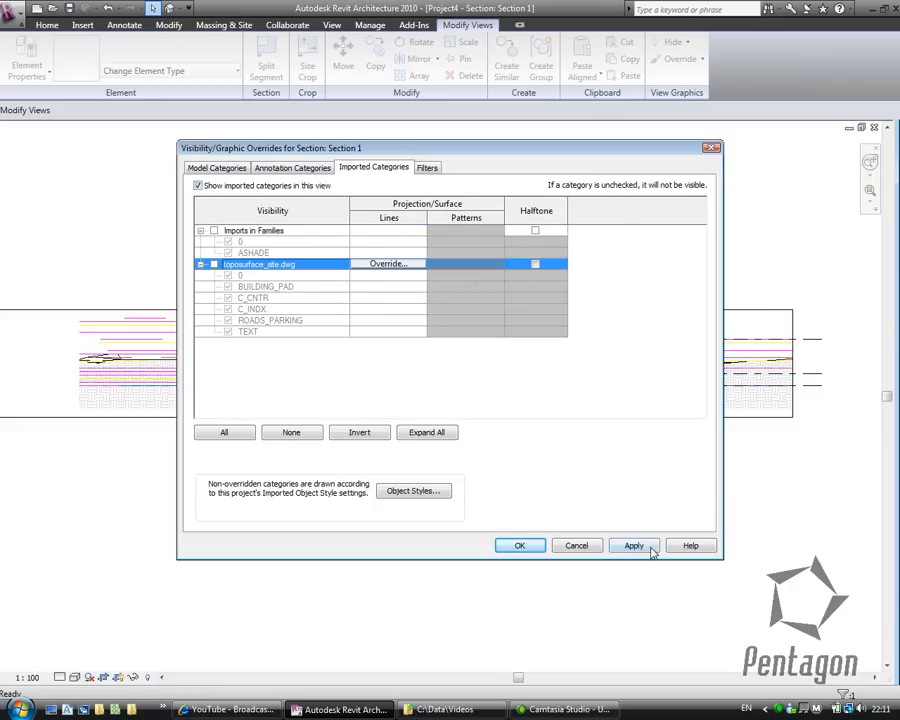
click(520, 544)
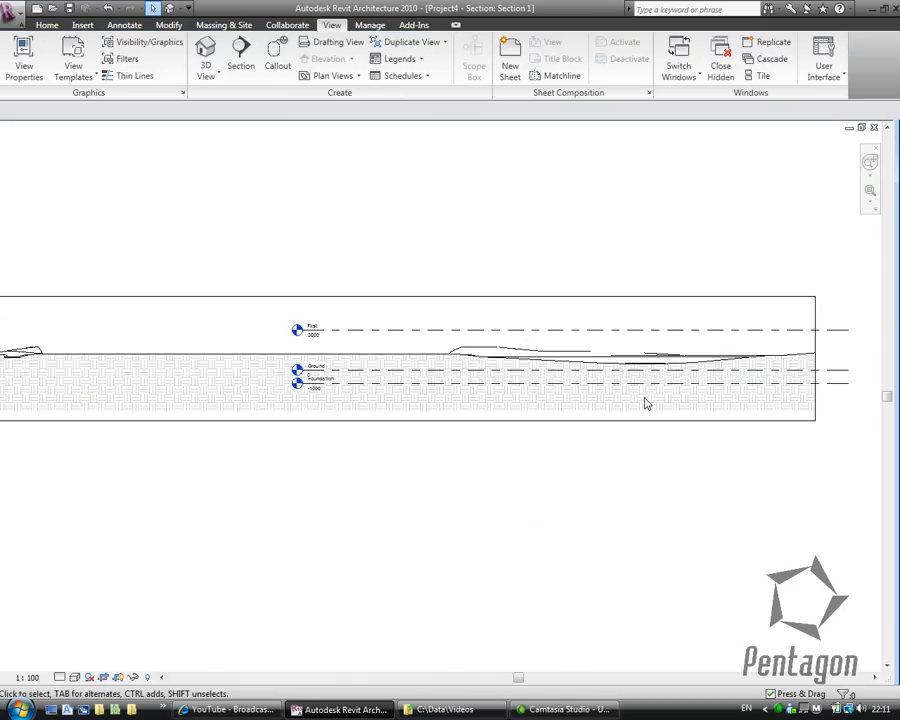